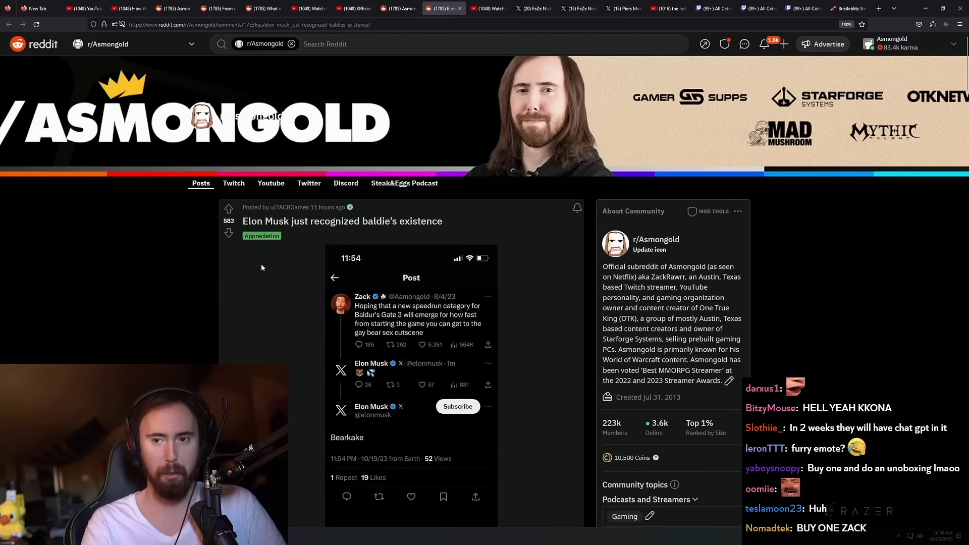
Scroll through the Elon Musk reply post, then switch to the FaZe Nickmercs X profile tab
{"action": "scroll", "scroll_direction": "down", "scroll_amount": 3}
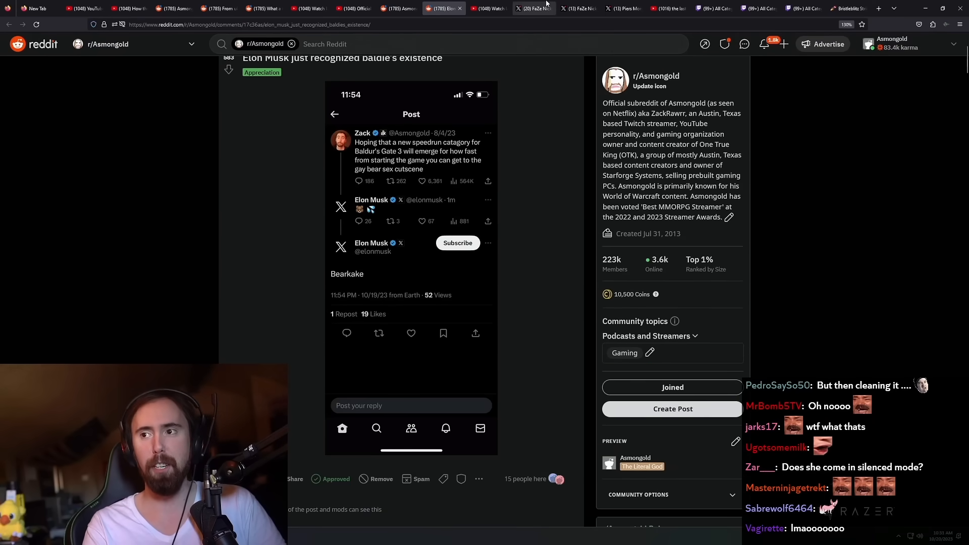
{"action": "left_click", "coordinate": [531, 8]}
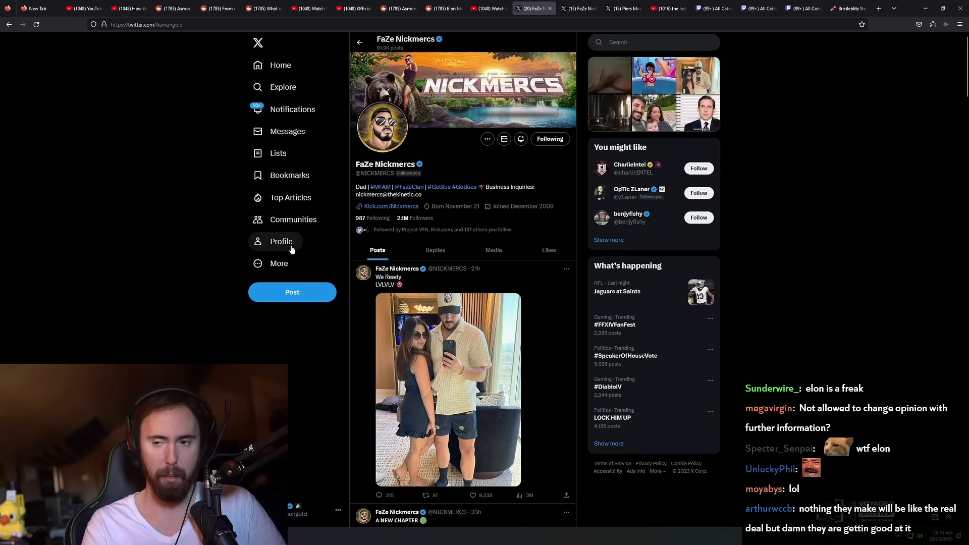